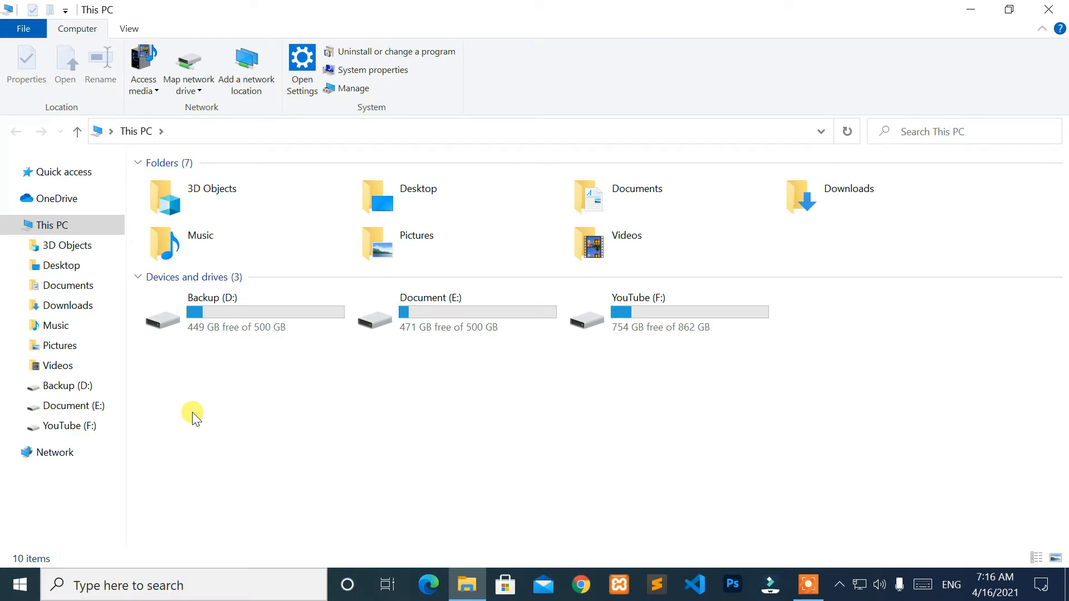
{"action": "mouse_move", "coordinate": [701, 433]}
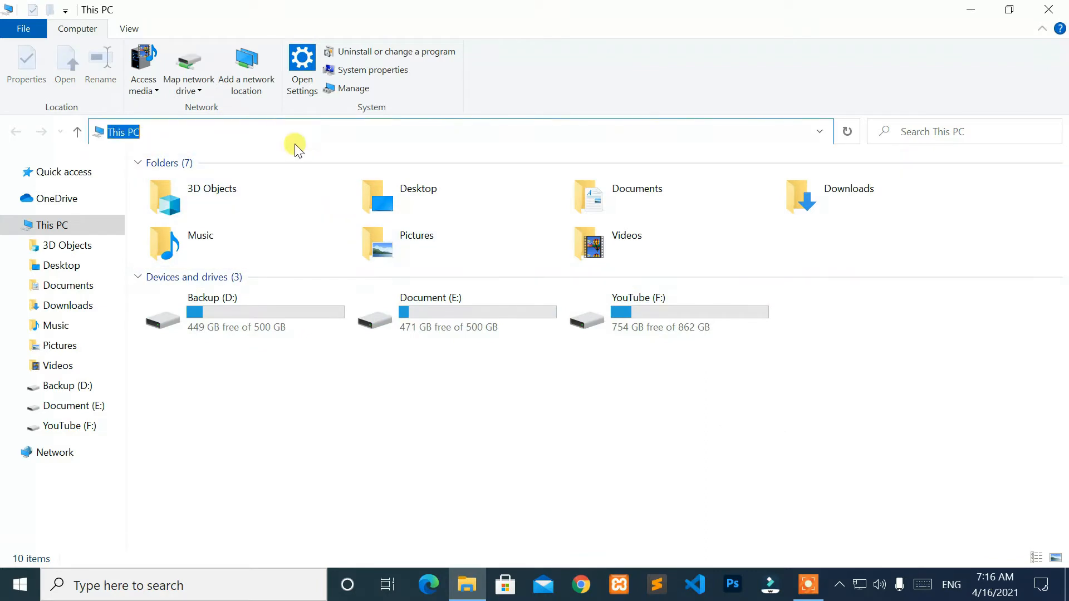
- Enter c:/ in the address bar to confirm the C: drive cannot be reached from This PC
{"action": "type", "text": "c:/"}
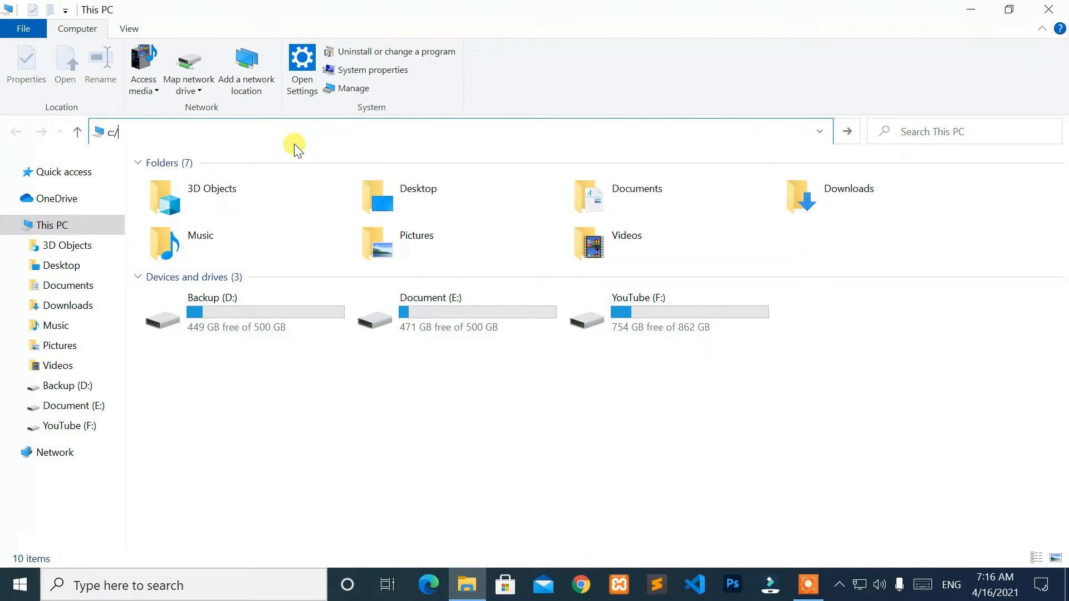
{"action": "left_click", "coordinate": [353, 88]}
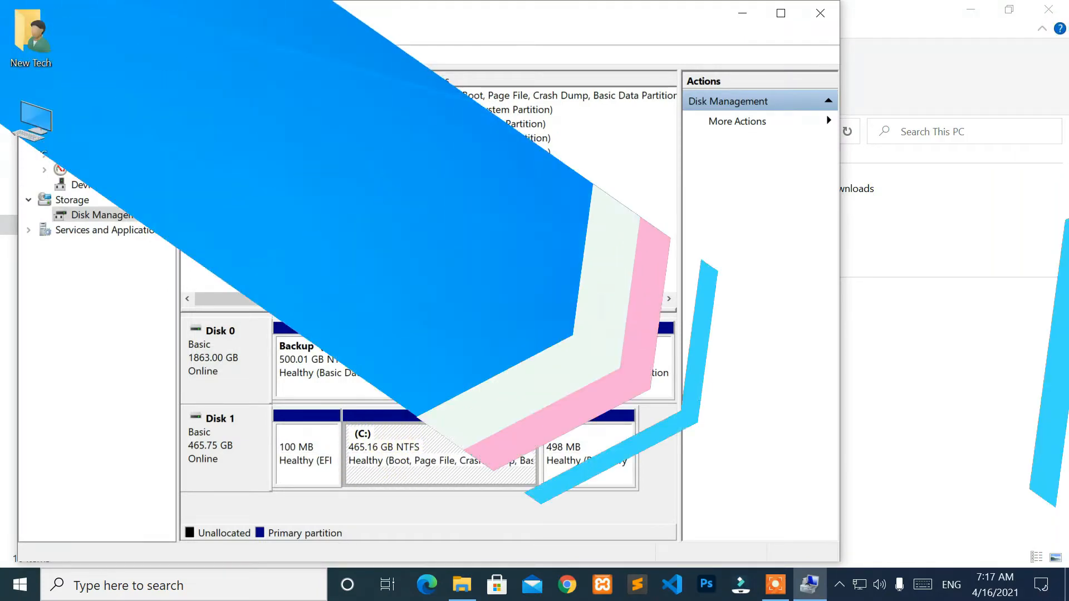
- Launch 'Edit group policy' from the Recent list in Windows Start search
{"action": "left_click", "coordinate": [821, 13]}
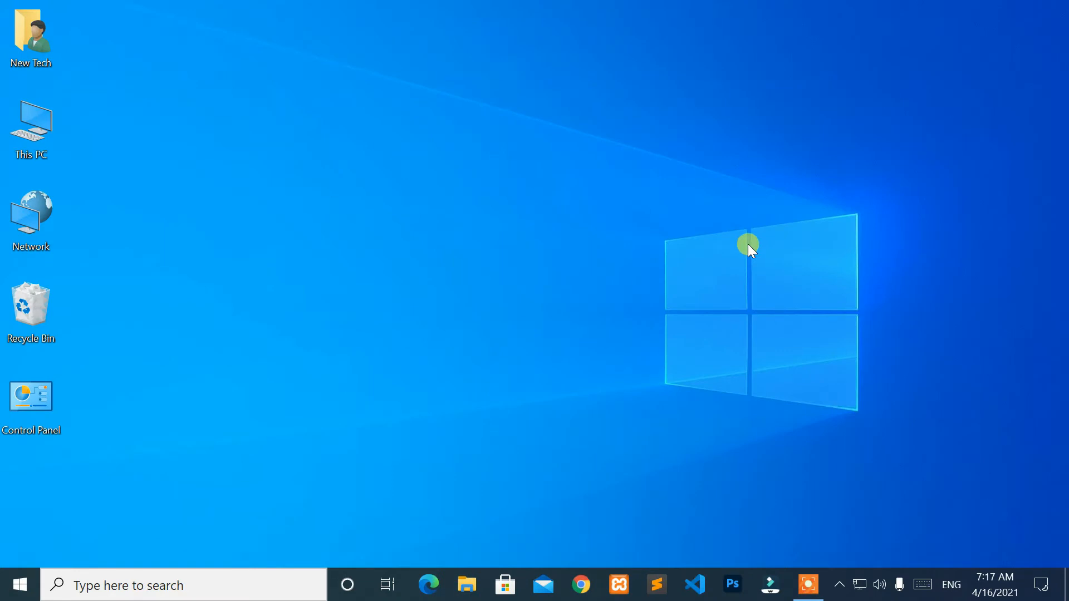
{"action": "mouse_move", "coordinate": [215, 558]}
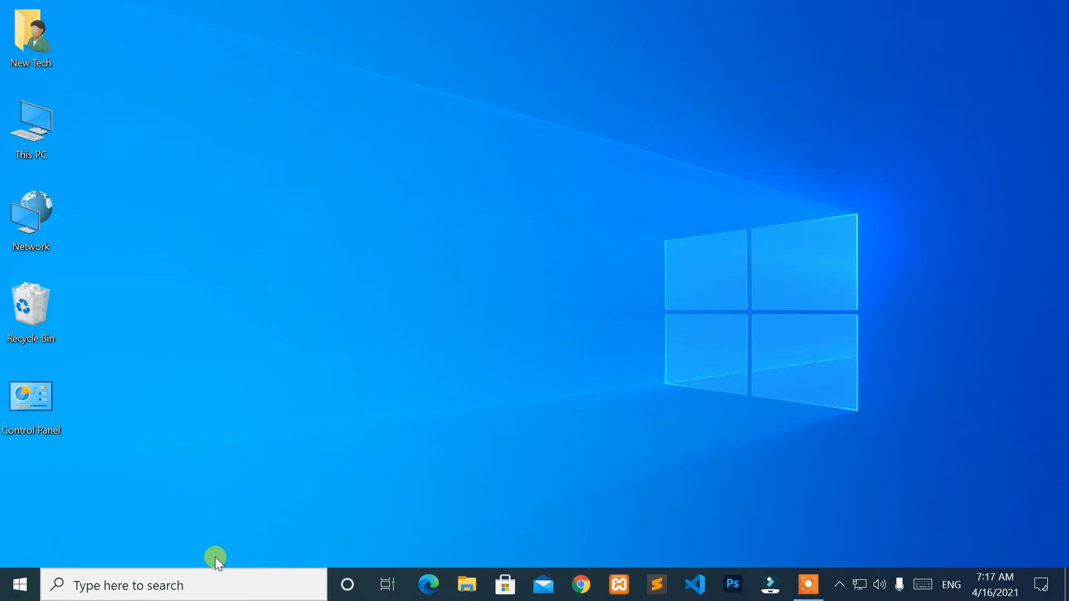
{"action": "left_click", "coordinate": [182, 585]}
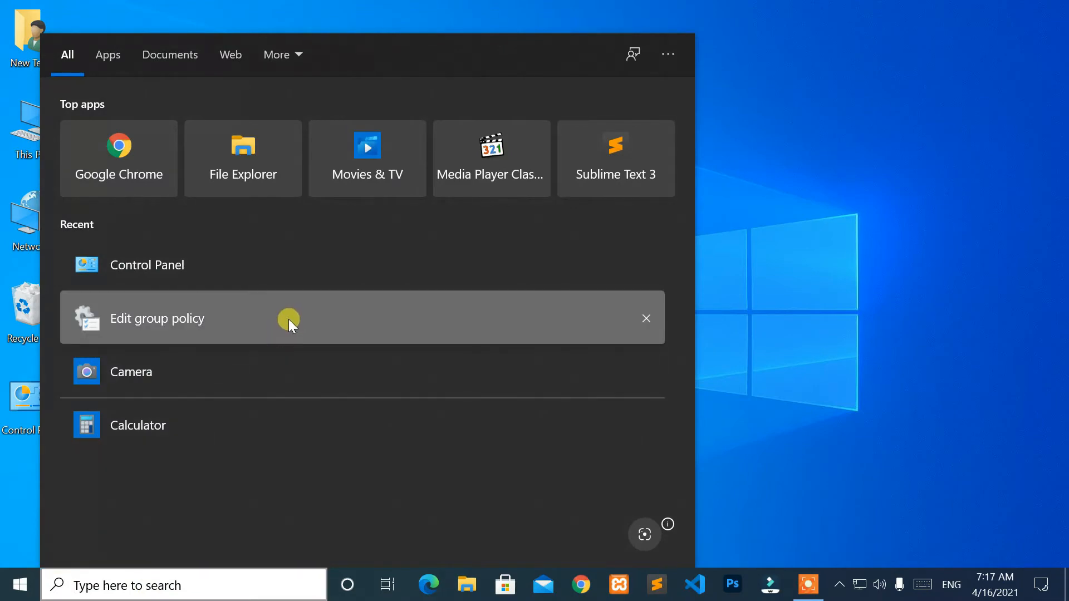
{"action": "left_click", "coordinate": [157, 318]}
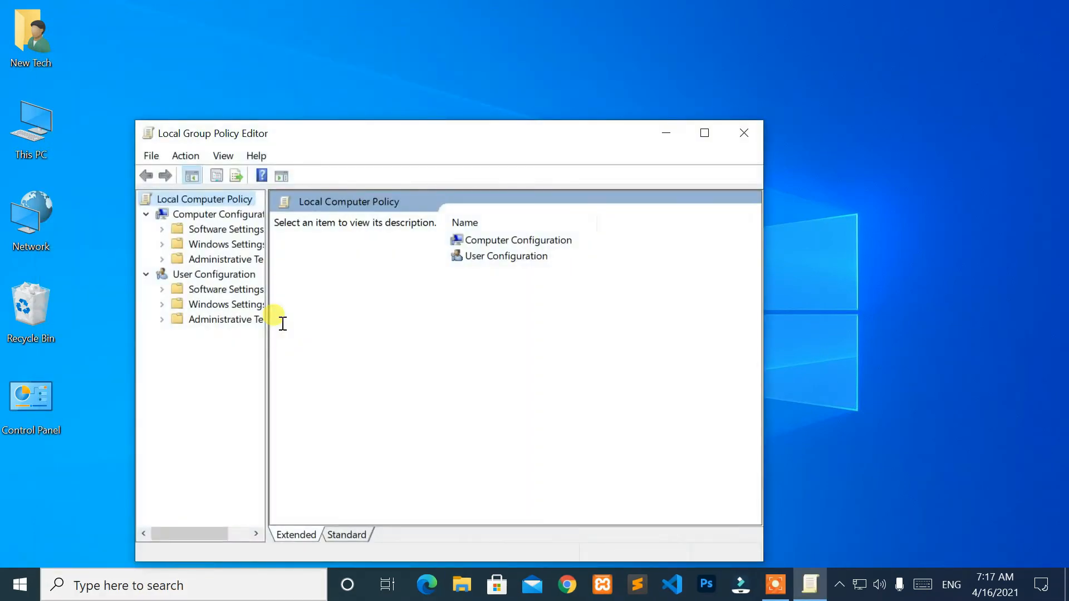
- Maximize the editor and browse User Configuration > Administrative Templates > Windows Components
{"action": "left_click", "coordinate": [704, 133]}
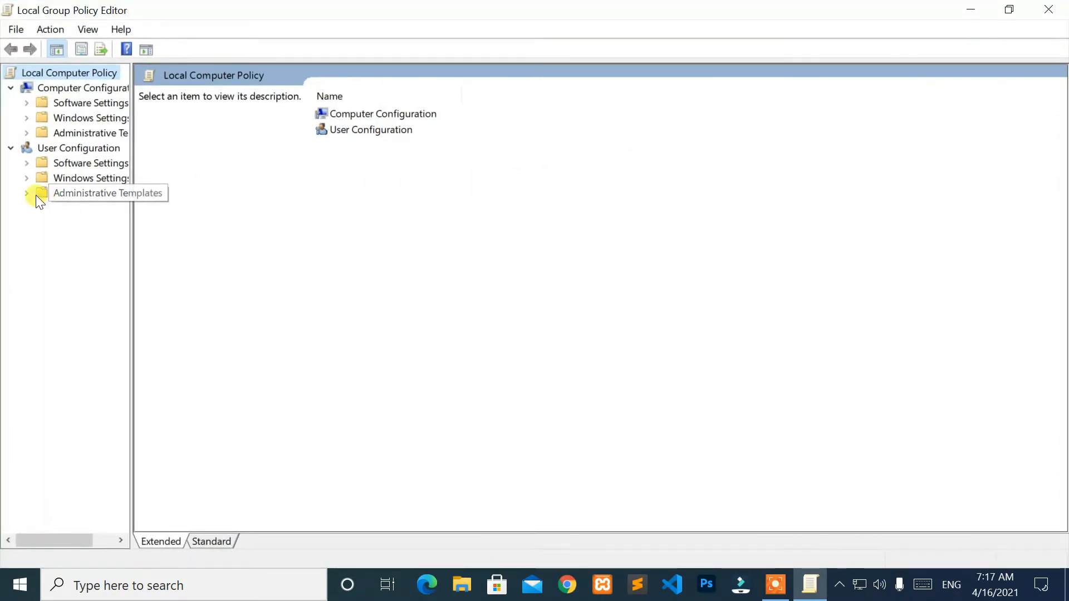
{"action": "left_click", "coordinate": [91, 193]}
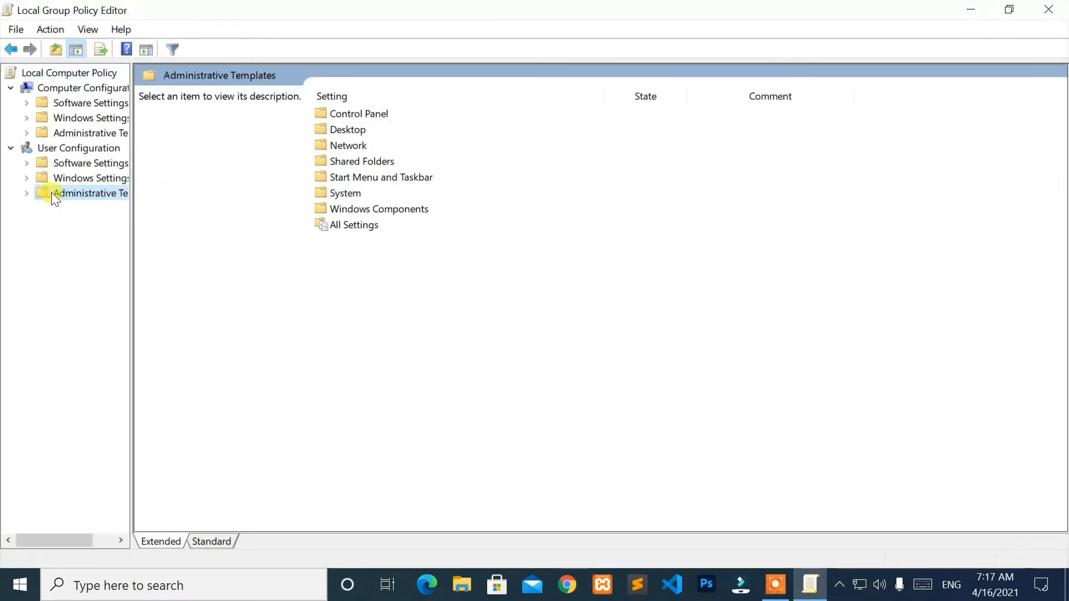
{"action": "left_click", "coordinate": [379, 208]}
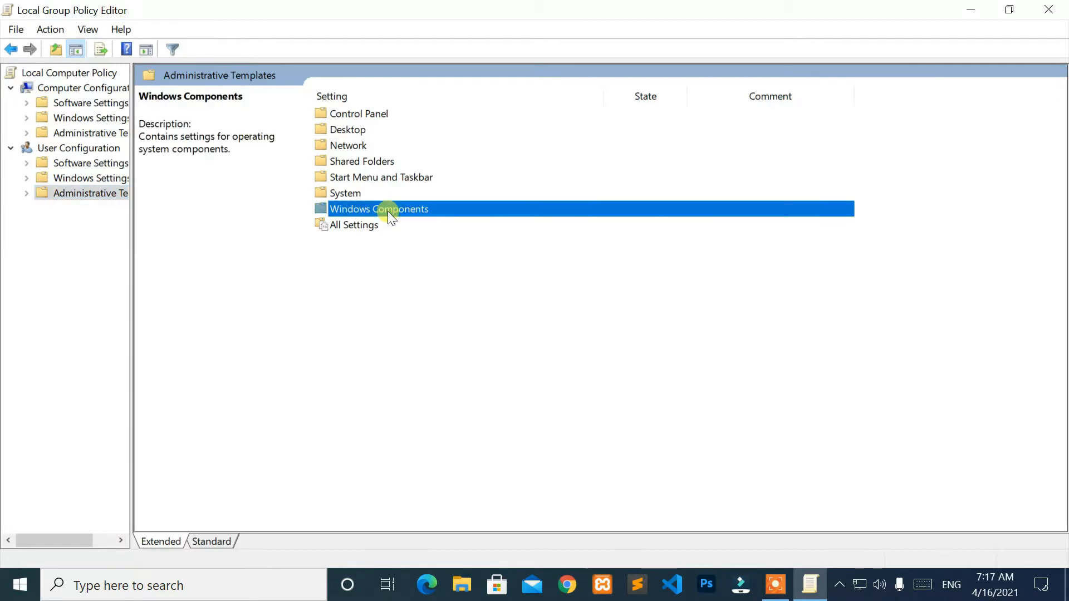
{"action": "double_click", "coordinate": [379, 209]}
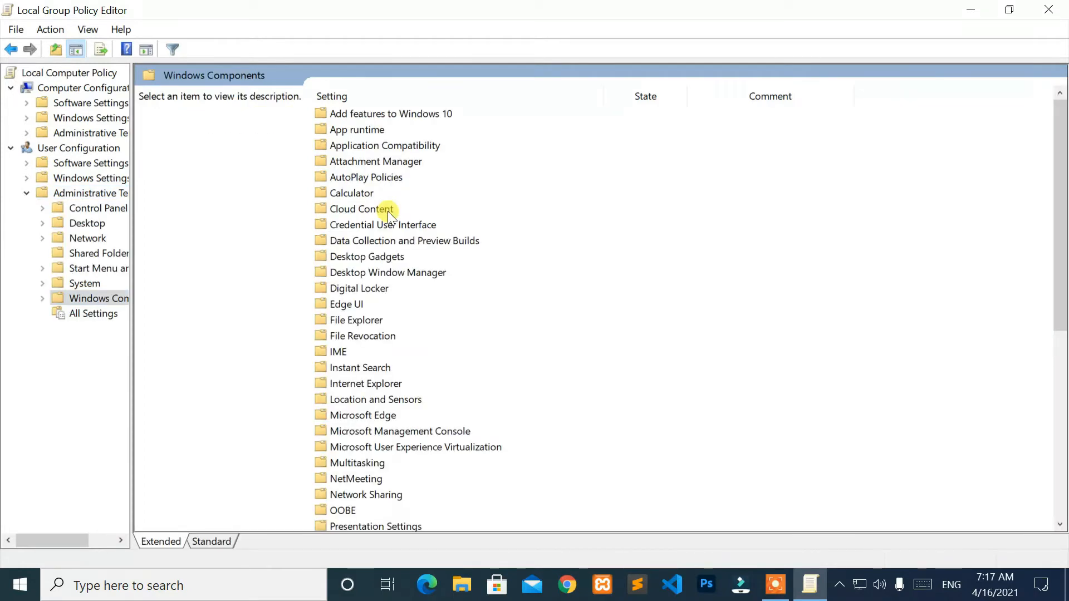
- Under File Explorer policies, select the enabled 'Hide these specified drives in My Computer' setting
{"action": "scroll", "scroll_direction": "down", "scroll_amount": 3}
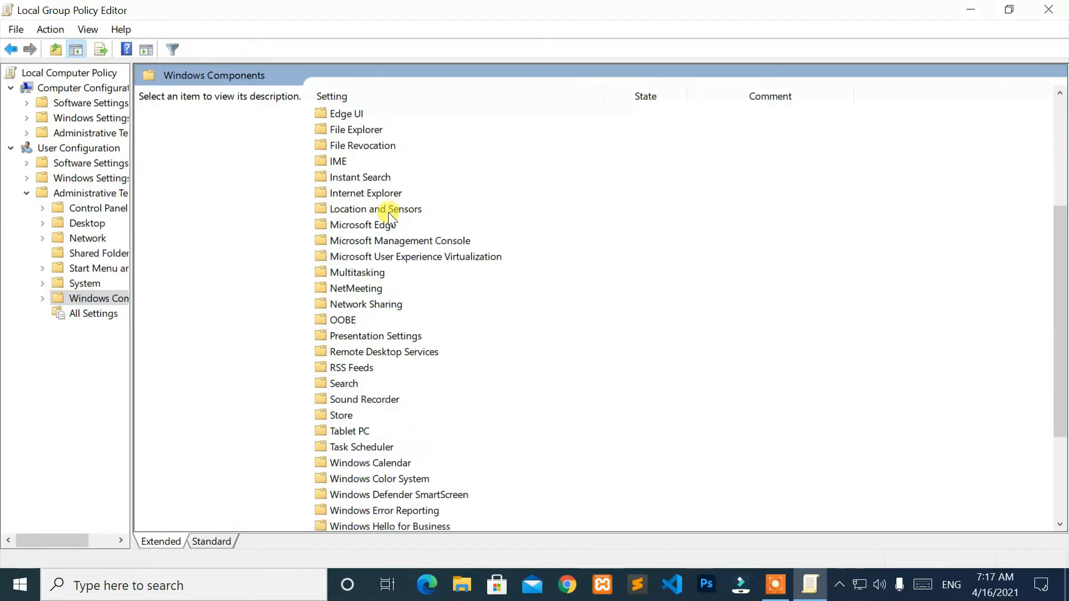
{"action": "double_click", "coordinate": [355, 129]}
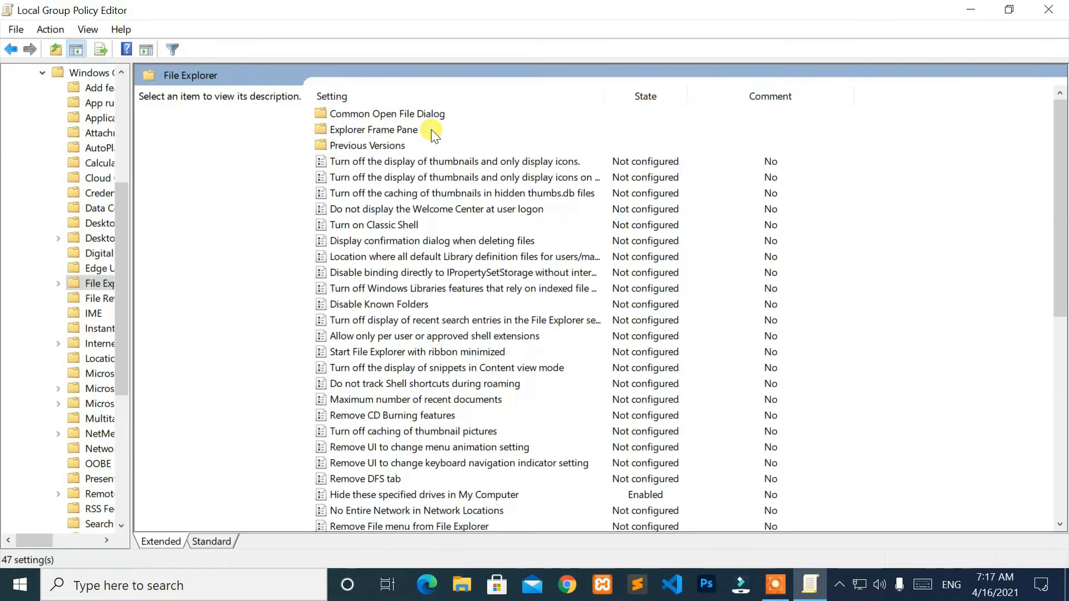
{"action": "scroll", "scroll_direction": "down", "scroll_amount": 3}
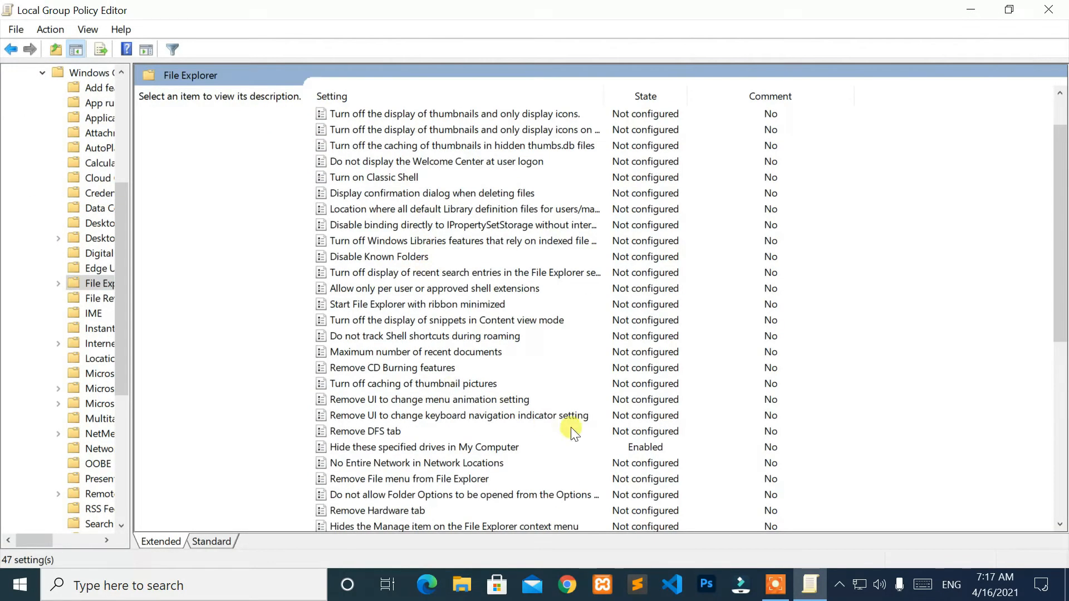
{"action": "left_click", "coordinate": [423, 447]}
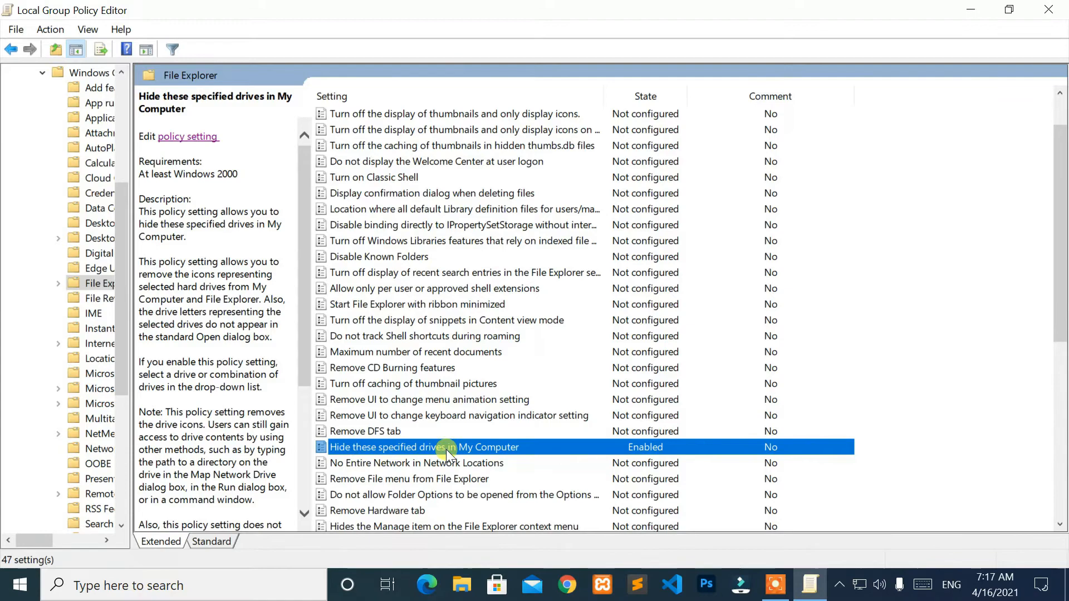
- Edit the 'Hide these specified drives in My Computer' policy, currently Enabled with Restrict C drive only
{"action": "right_click", "coordinate": [447, 447]}
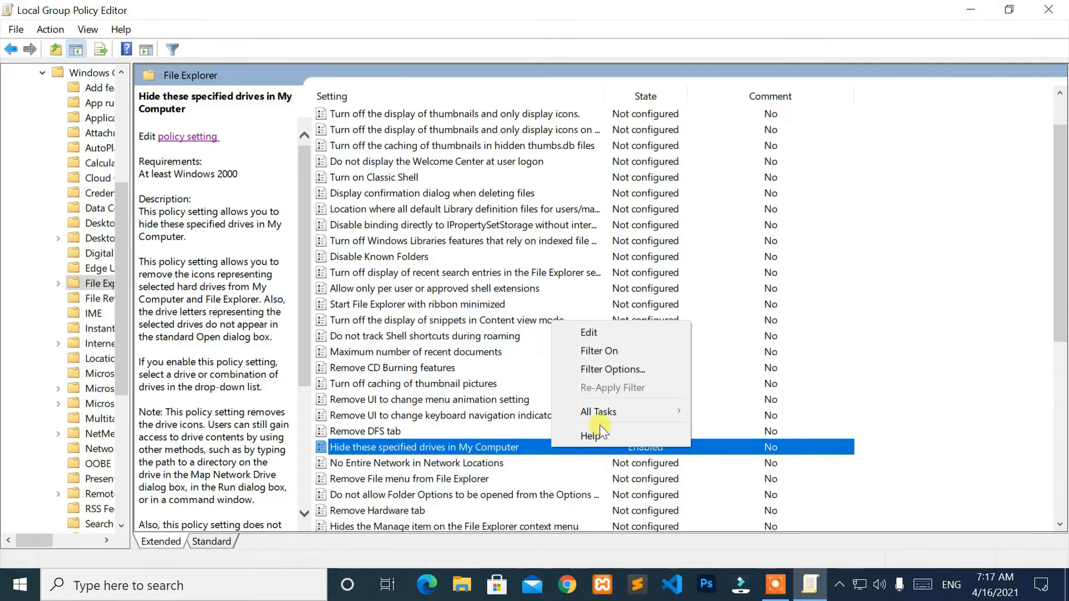
{"action": "left_click", "coordinate": [588, 333]}
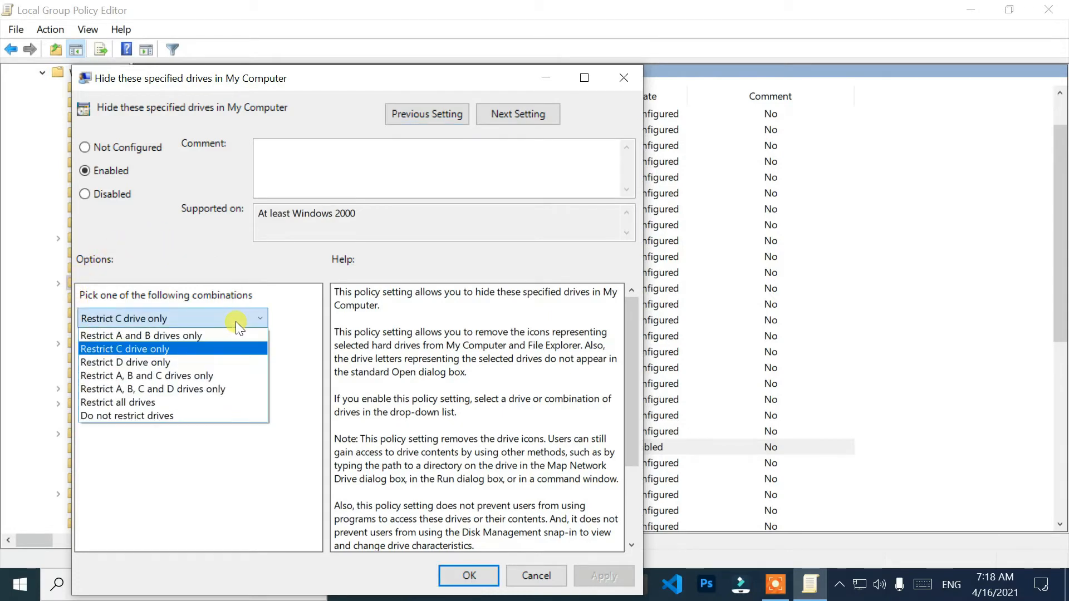
- Choose 'Do not restrict drives', set the policy to Not Configured and confirm with OK
{"action": "left_click", "coordinate": [127, 416]}
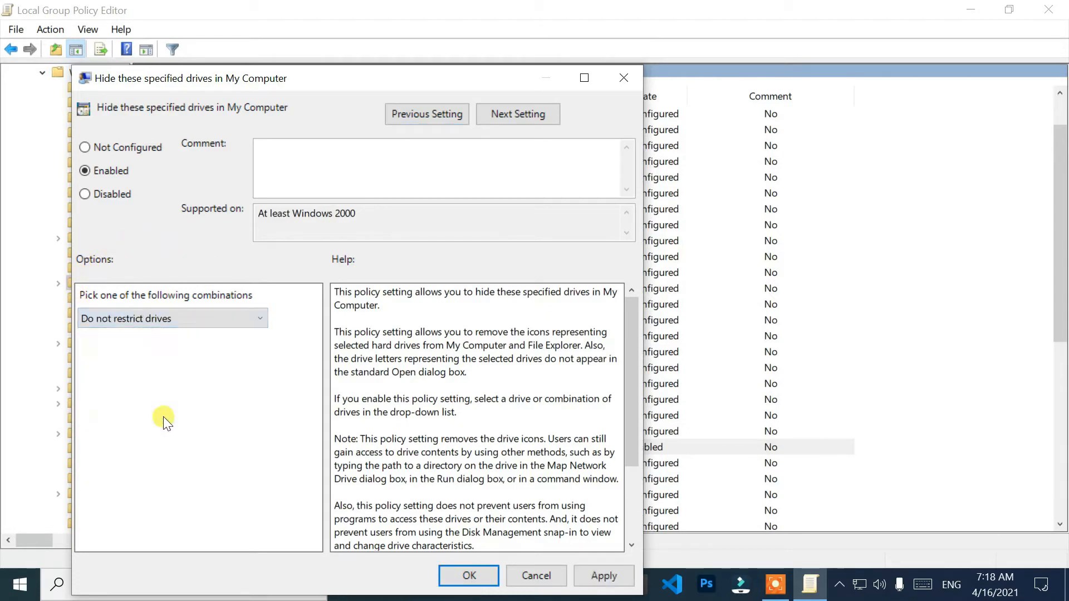
{"action": "mouse_move", "coordinate": [235, 321]}
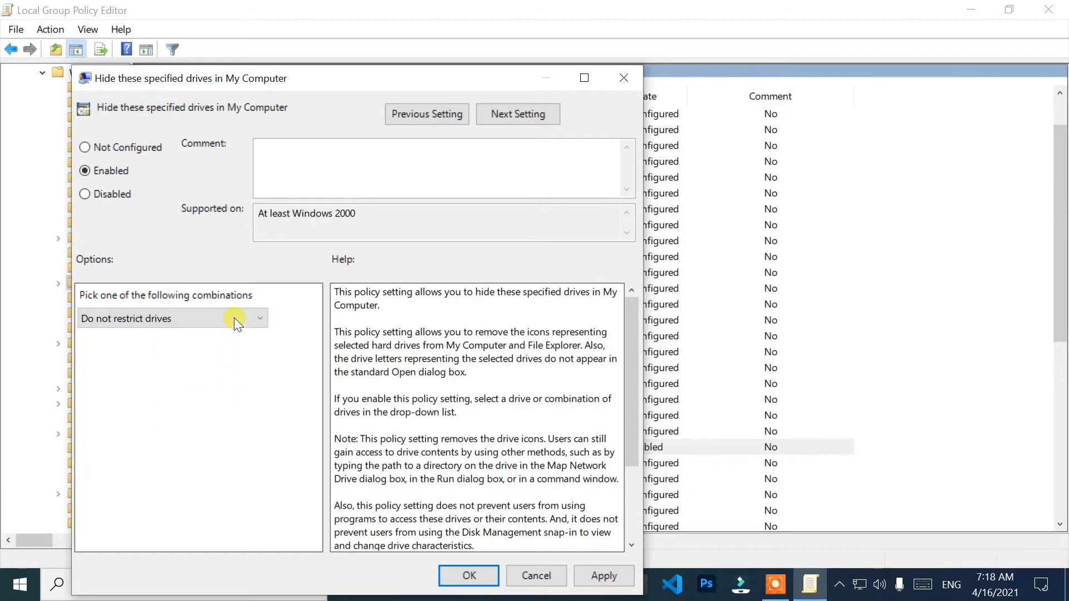
{"action": "left_click", "coordinate": [85, 147]}
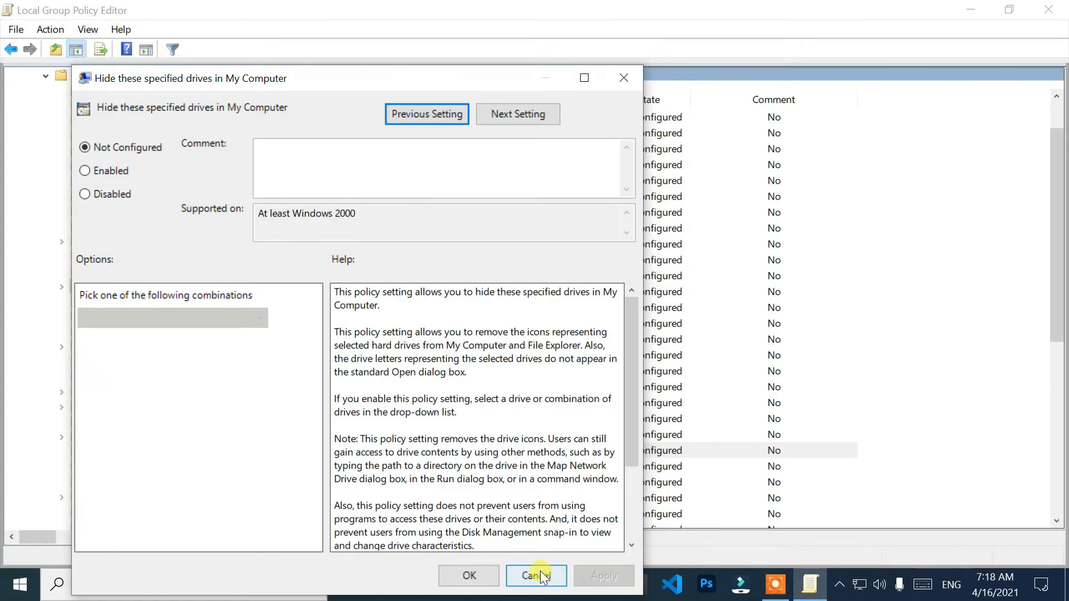
{"action": "left_click", "coordinate": [535, 575]}
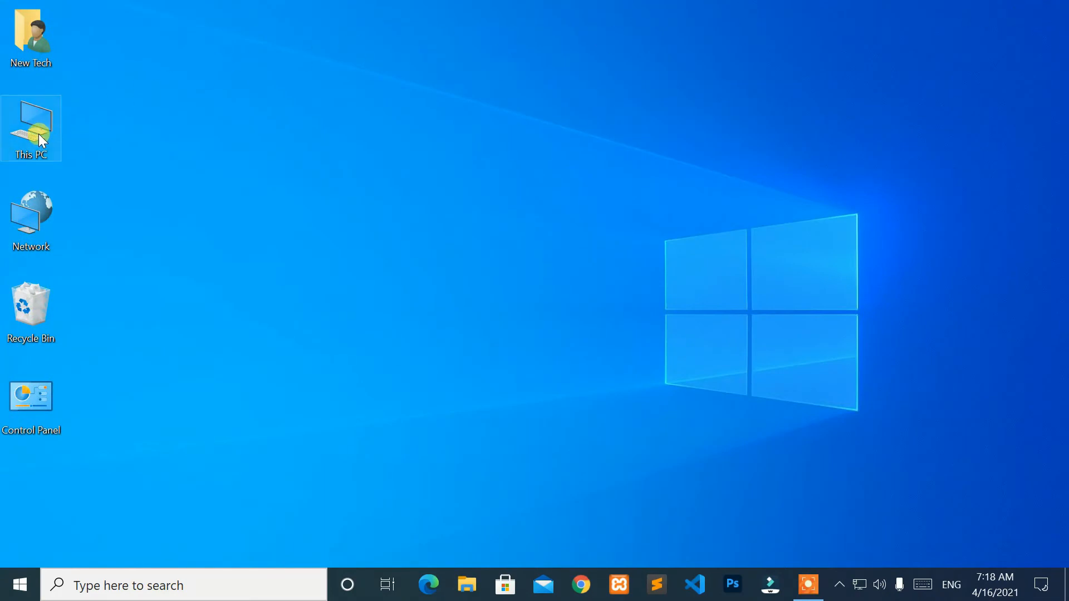
{"action": "double_click", "coordinate": [30, 127]}
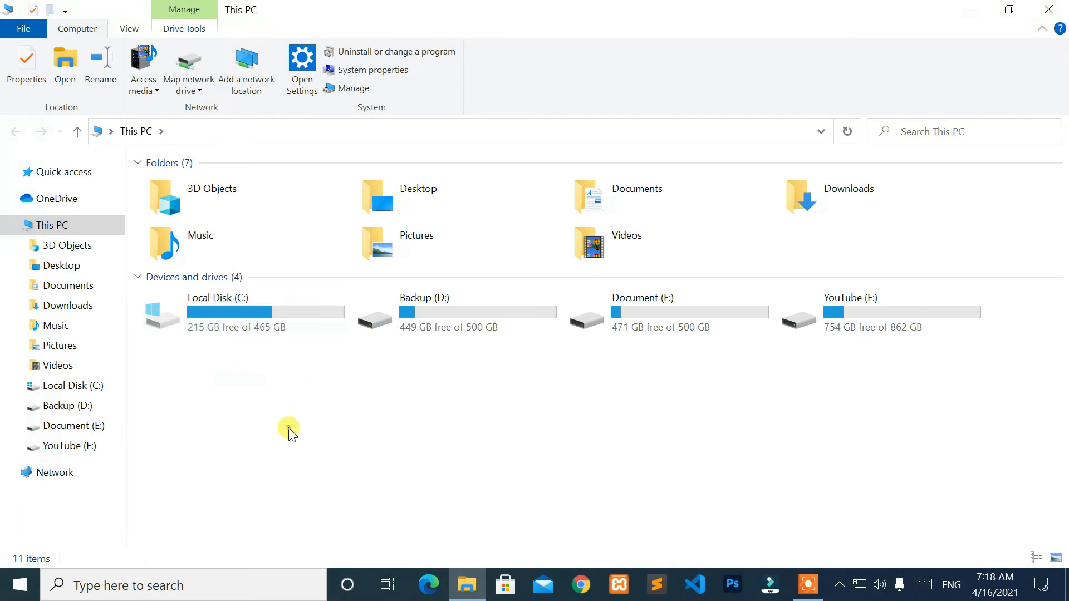
{"action": "left_click", "coordinate": [1049, 9]}
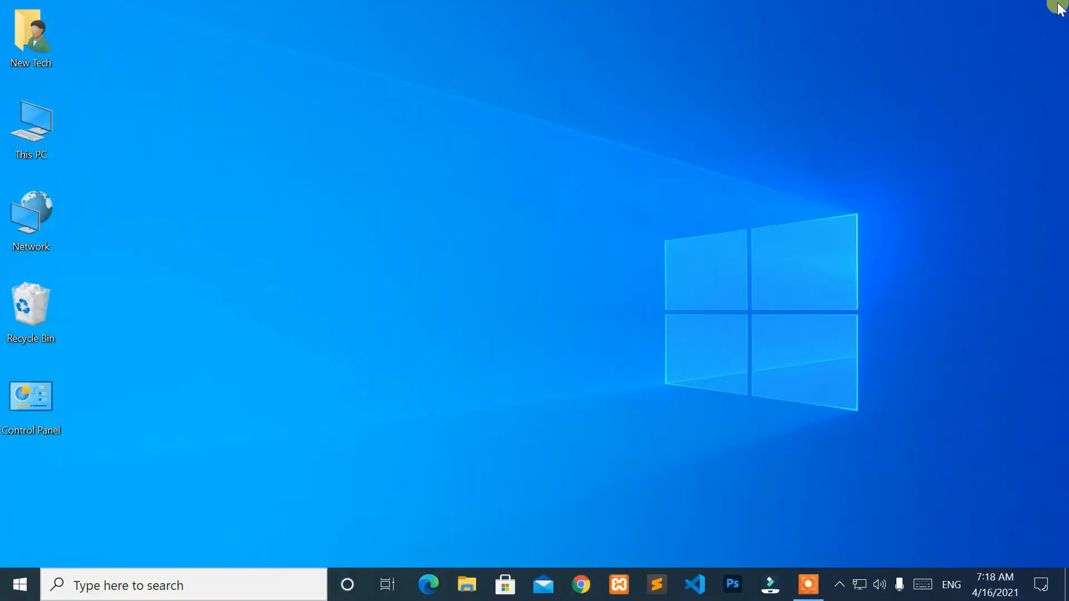